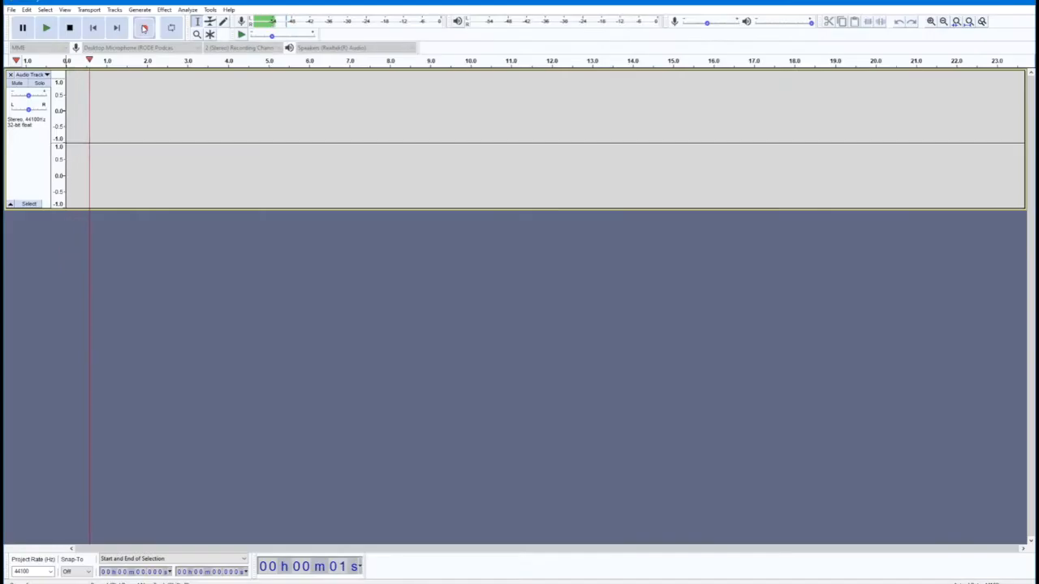
Start recording a few seconds of voice onto the empty stereo track, then stop
click(143, 28)
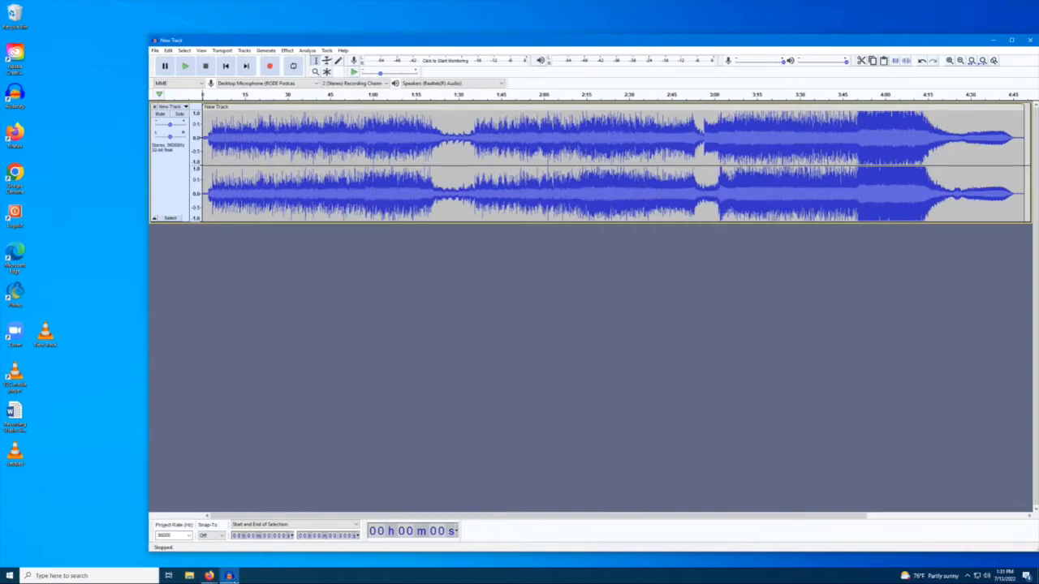
Import the music file as a second stereo track beneath the voice clip
click(155, 50)
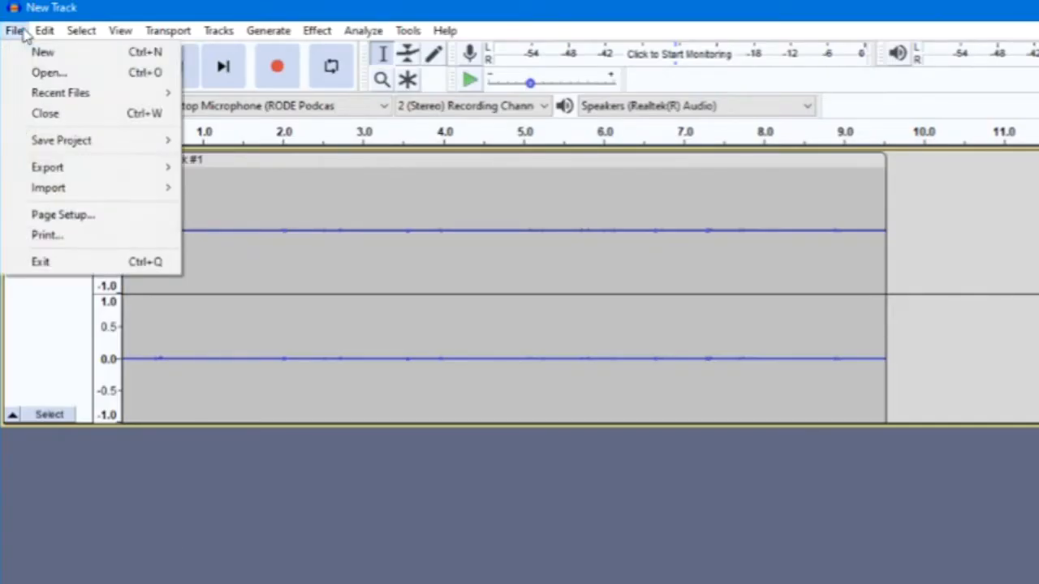
mouse_move(48, 187)
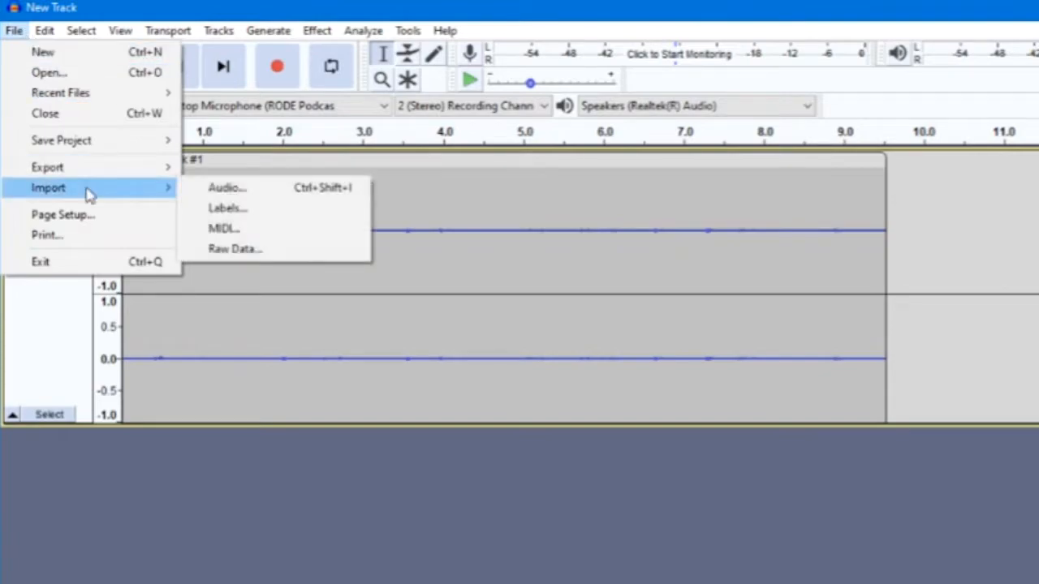
mouse_move(227, 187)
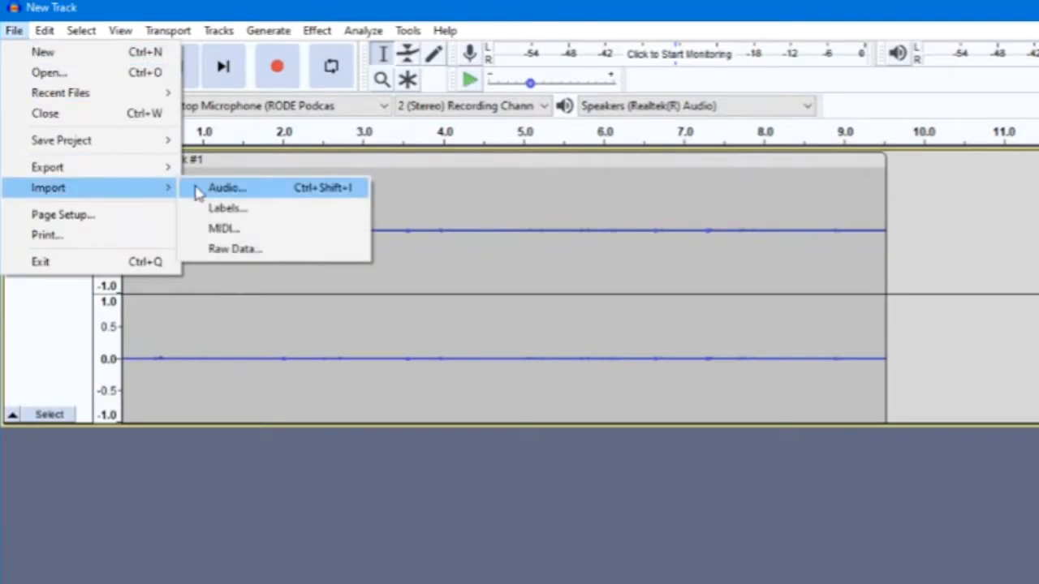
click(225, 187)
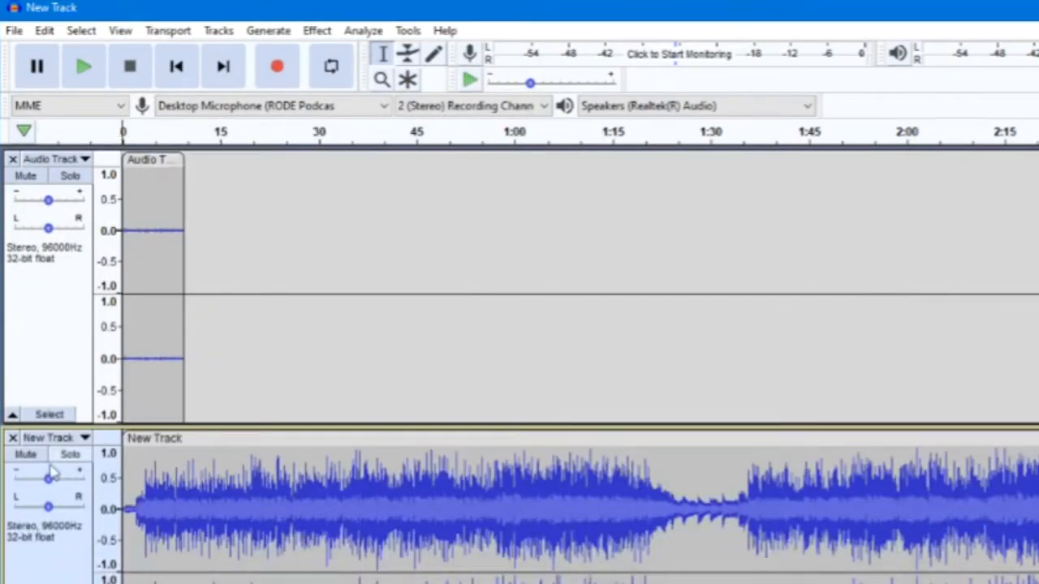
Add a new empty stereo track from the Tracks menu
click(217, 30)
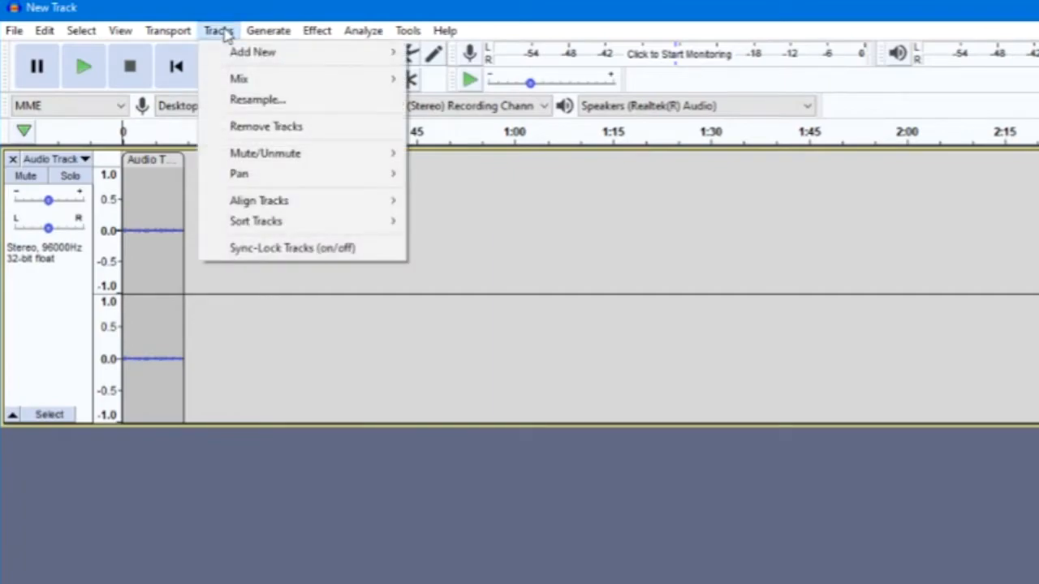
mouse_move(252, 52)
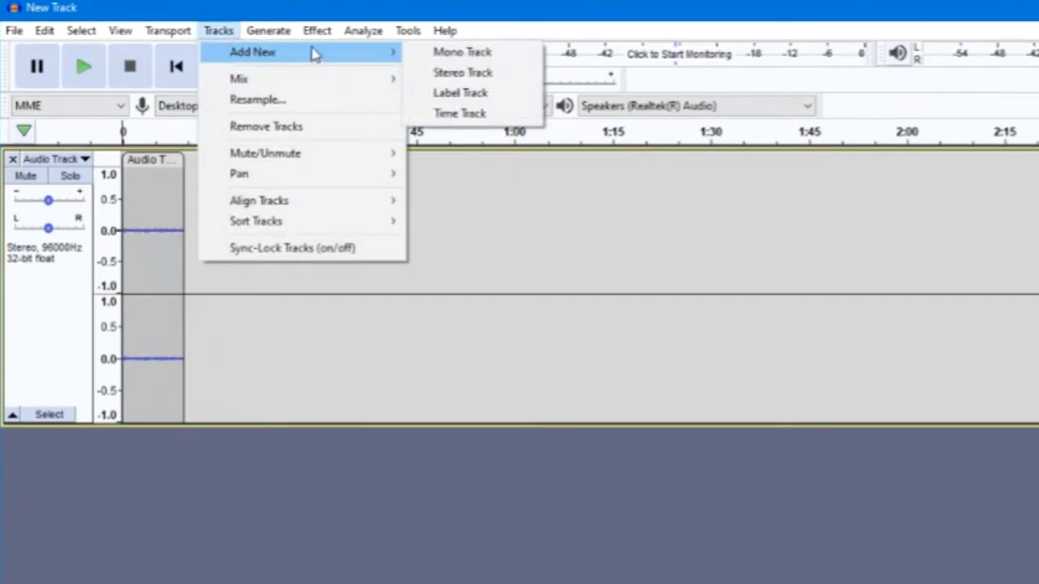
mouse_move(463, 72)
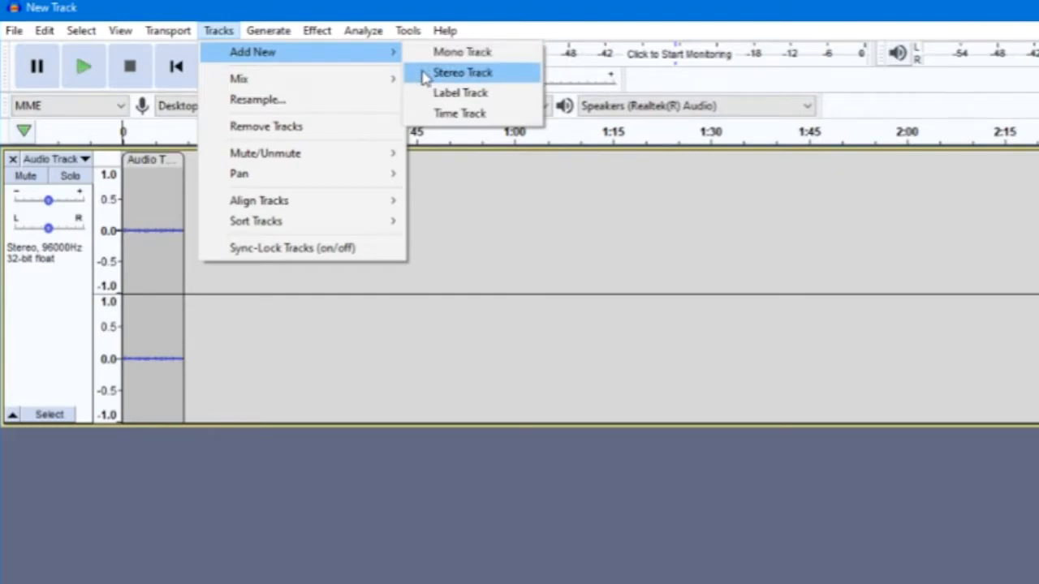
click(463, 72)
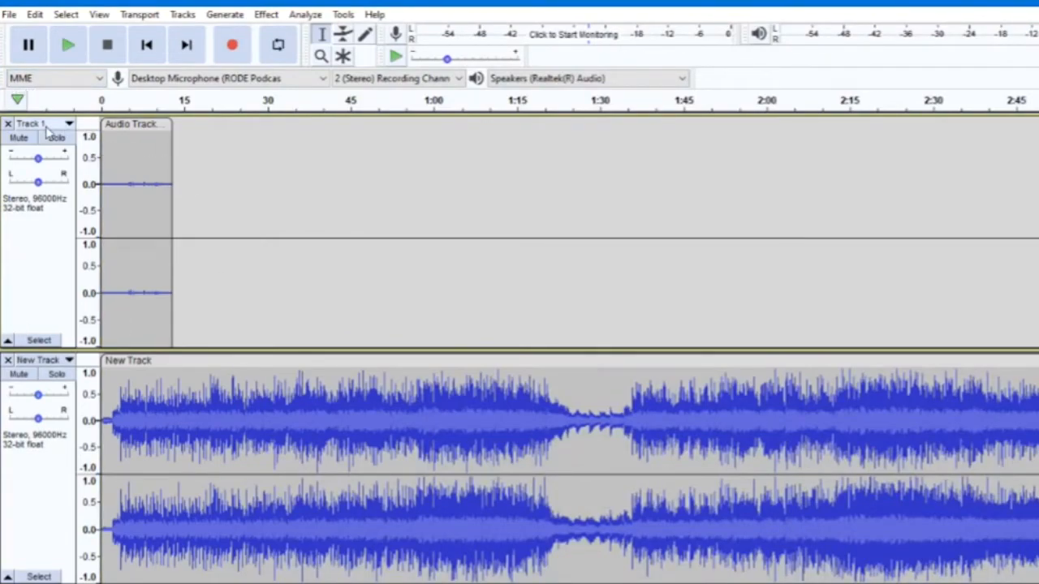
Review Track 1's dropdown options, then mute Track 1 so only the music plays
click(69, 123)
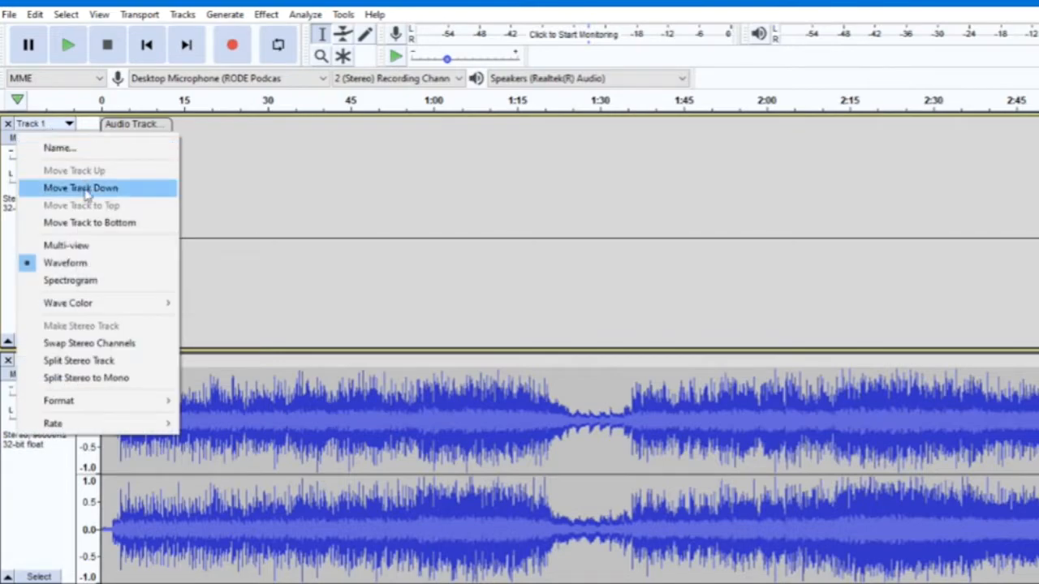
mouse_move(97, 343)
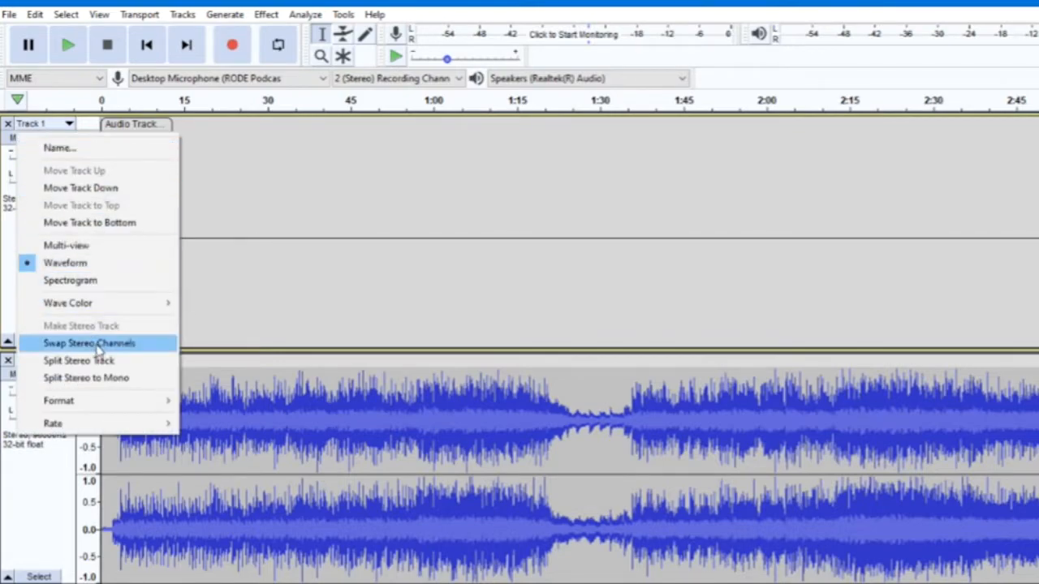
mouse_move(68, 303)
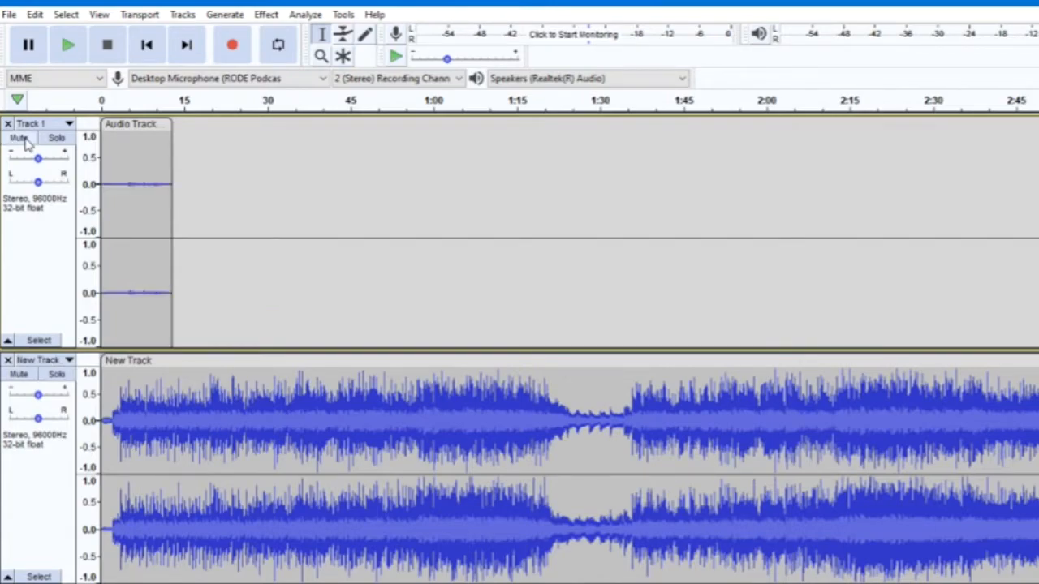
click(57, 138)
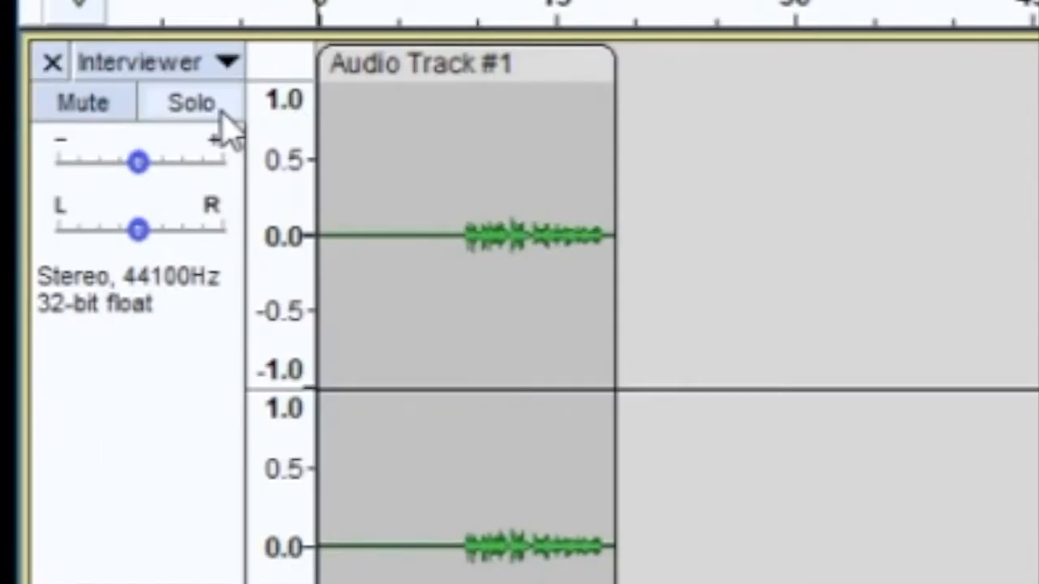
drag(138, 163, 158, 162)
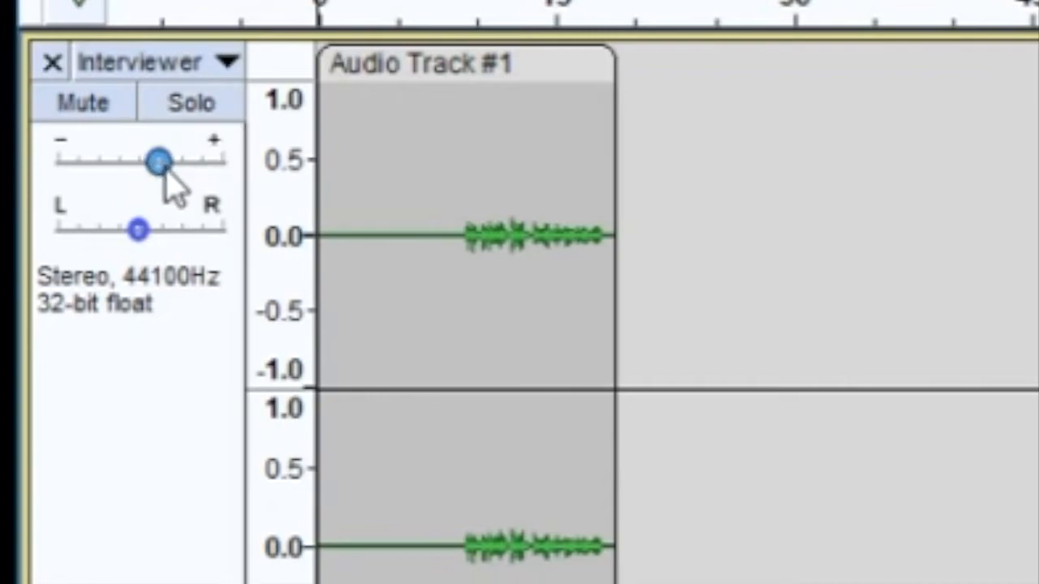
drag(158, 162, 151, 163)
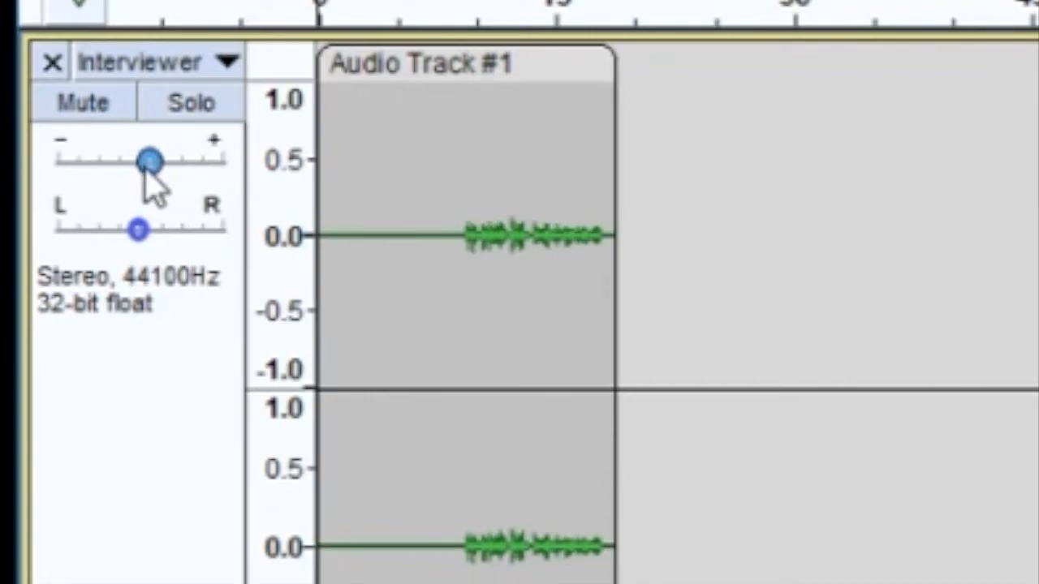
drag(150, 161, 106, 160)
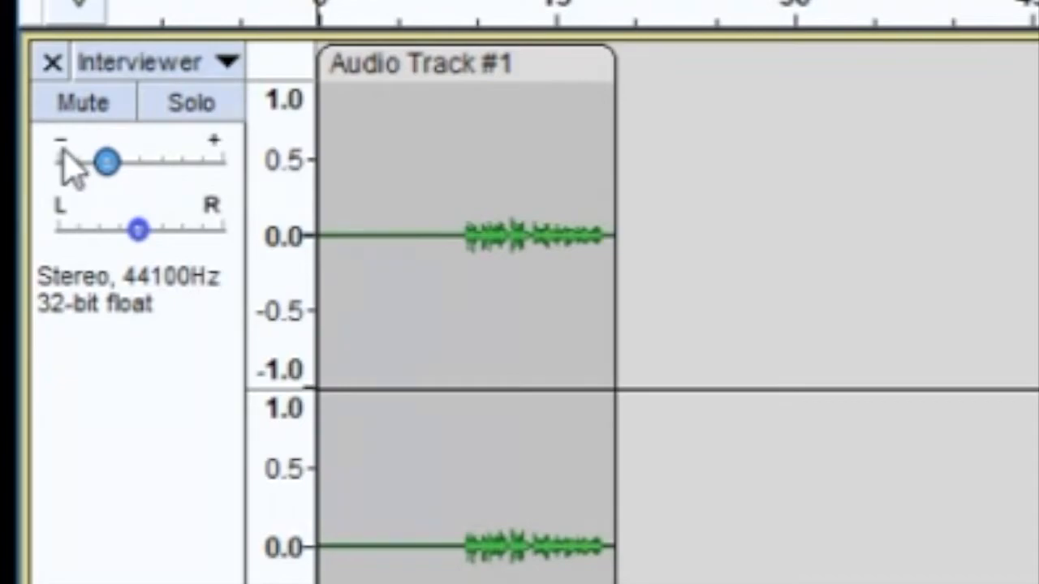
drag(105, 163, 126, 163)
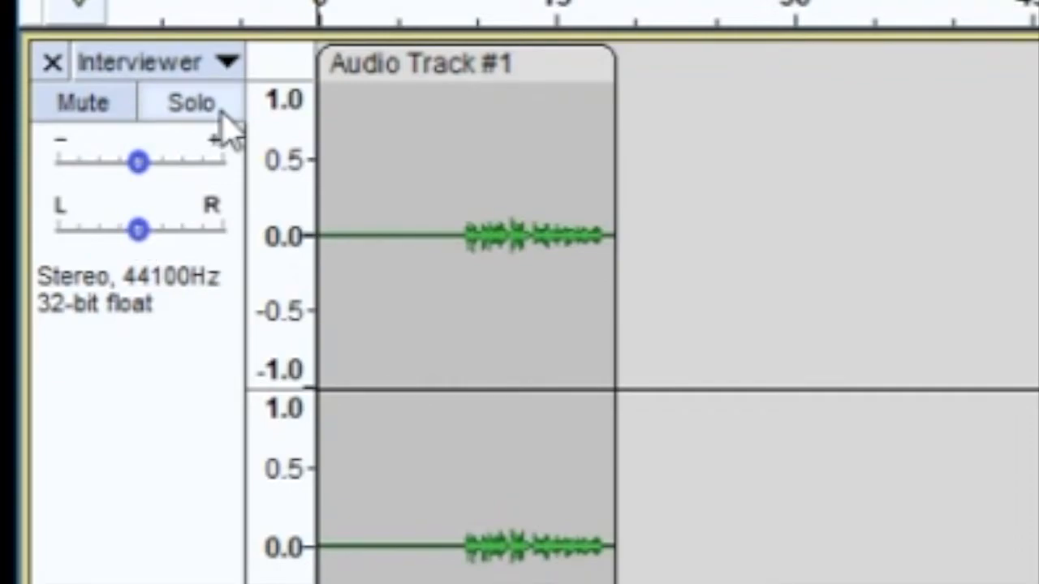
drag(138, 162, 158, 162)
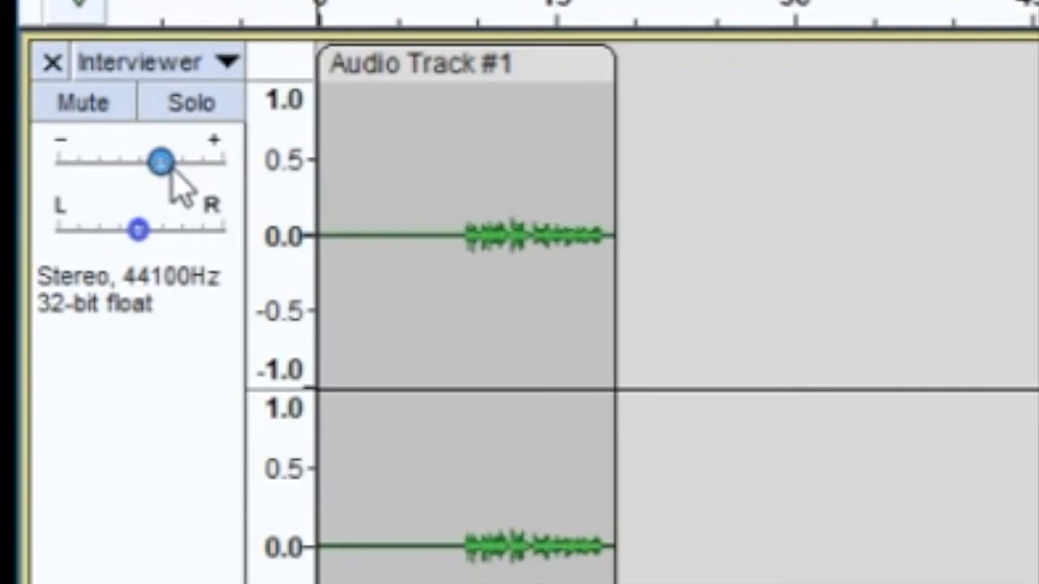
drag(160, 160, 138, 161)
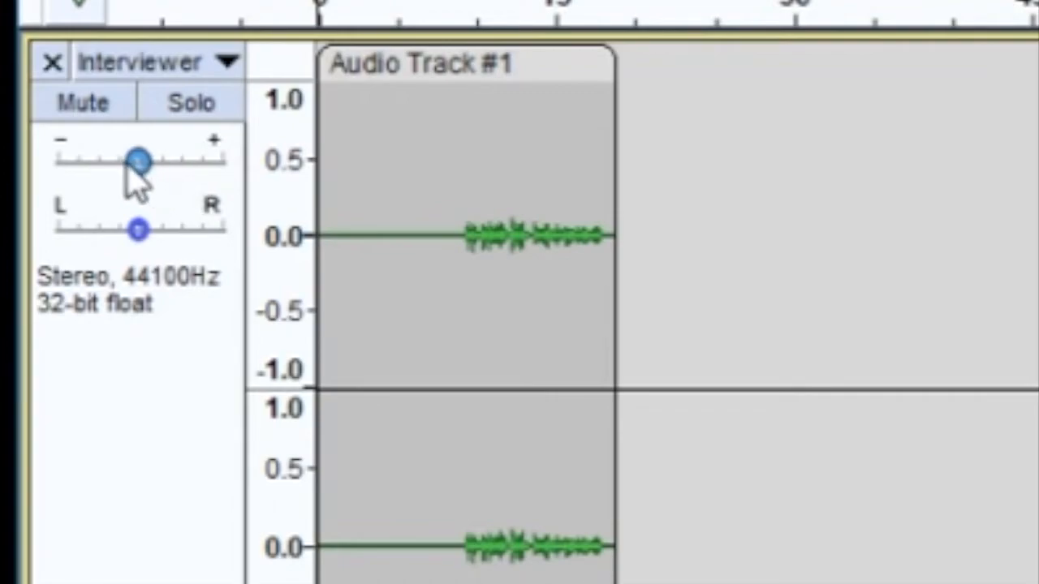
drag(138, 161, 109, 161)
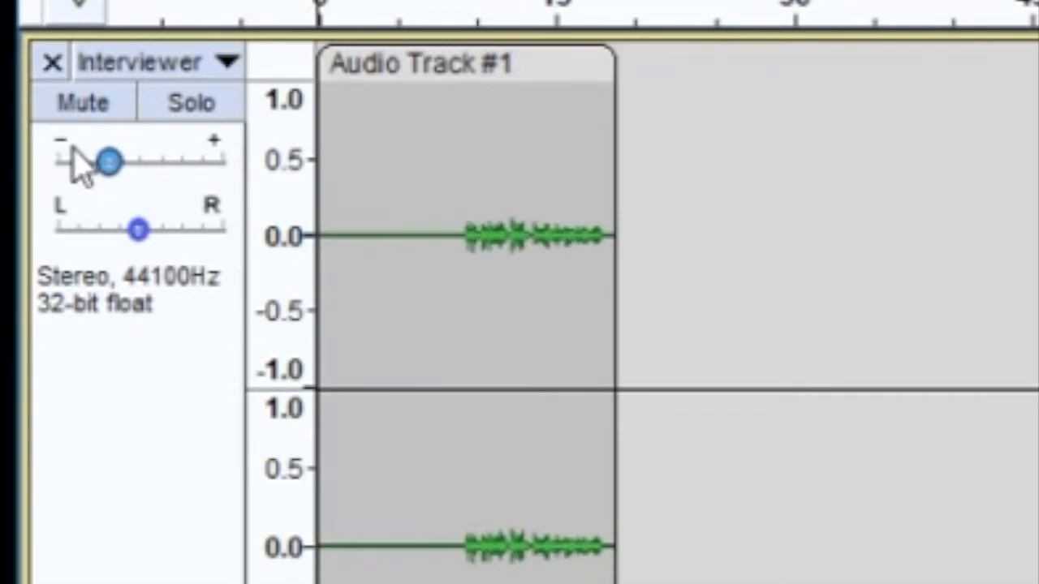
drag(110, 161, 128, 161)
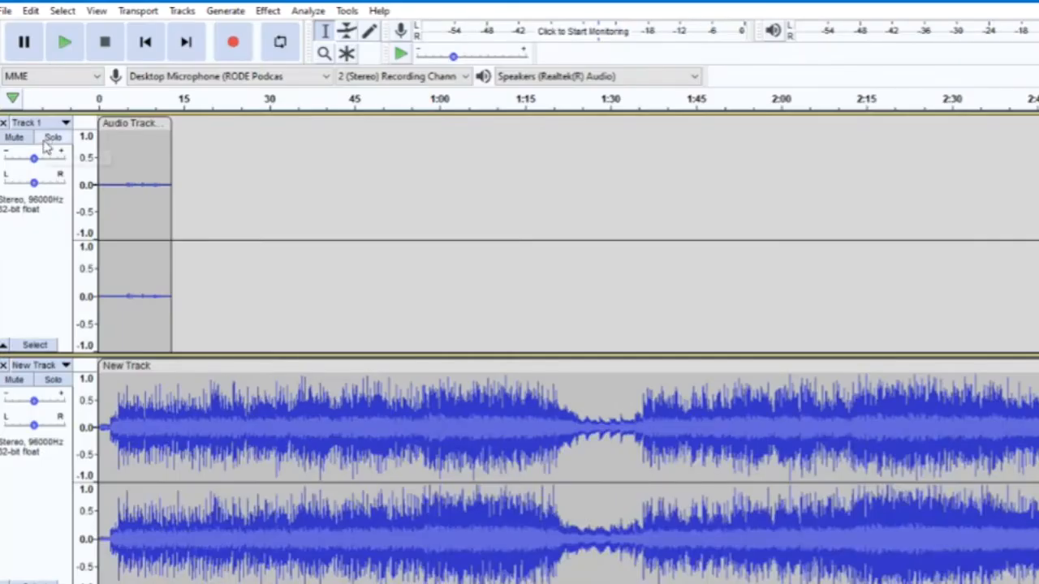
Collapse Track 1 to a strip, expand it to full height, and select the whole track
click(34, 345)
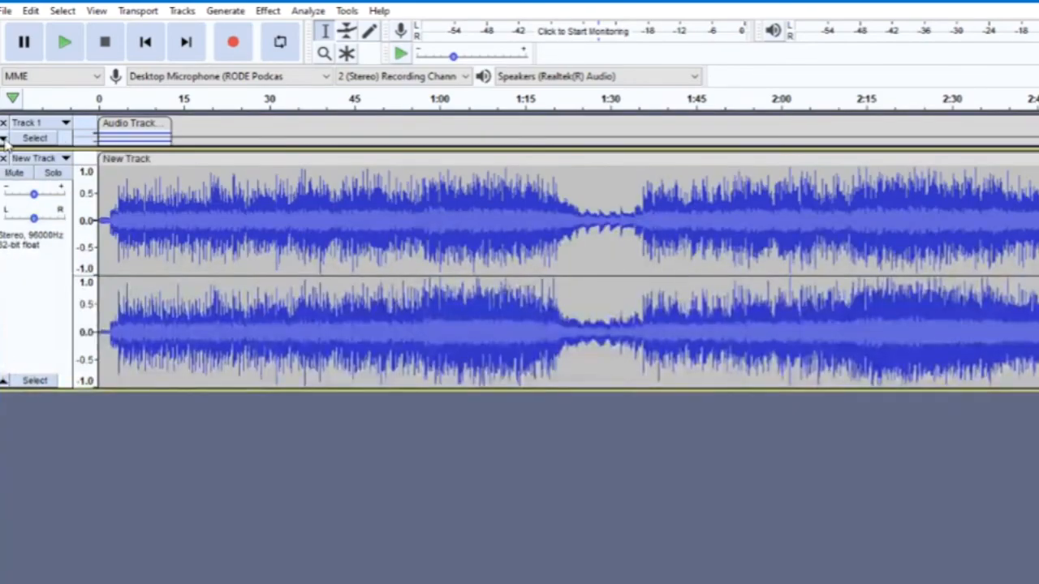
click(6, 142)
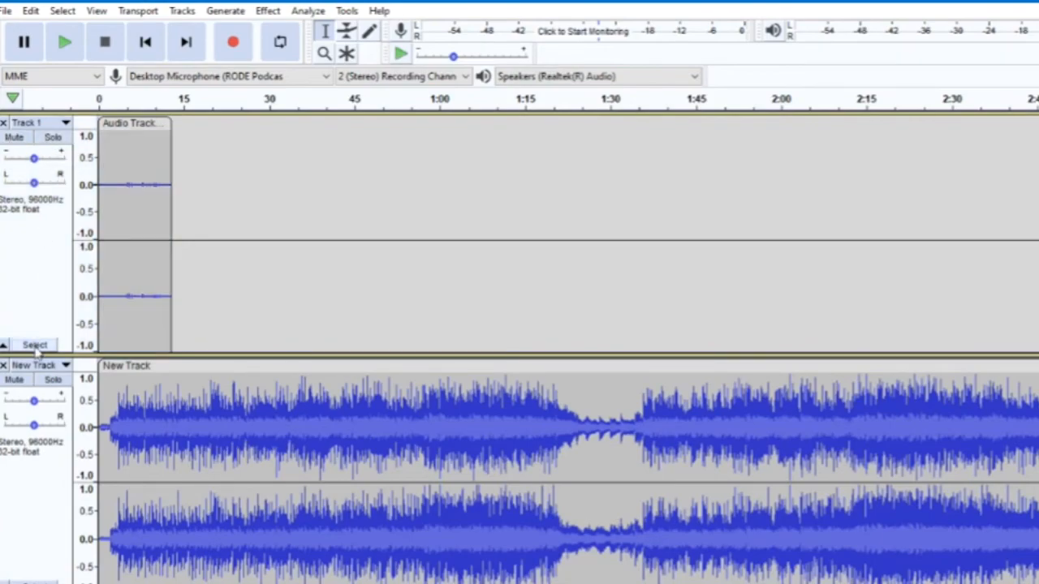
click(35, 345)
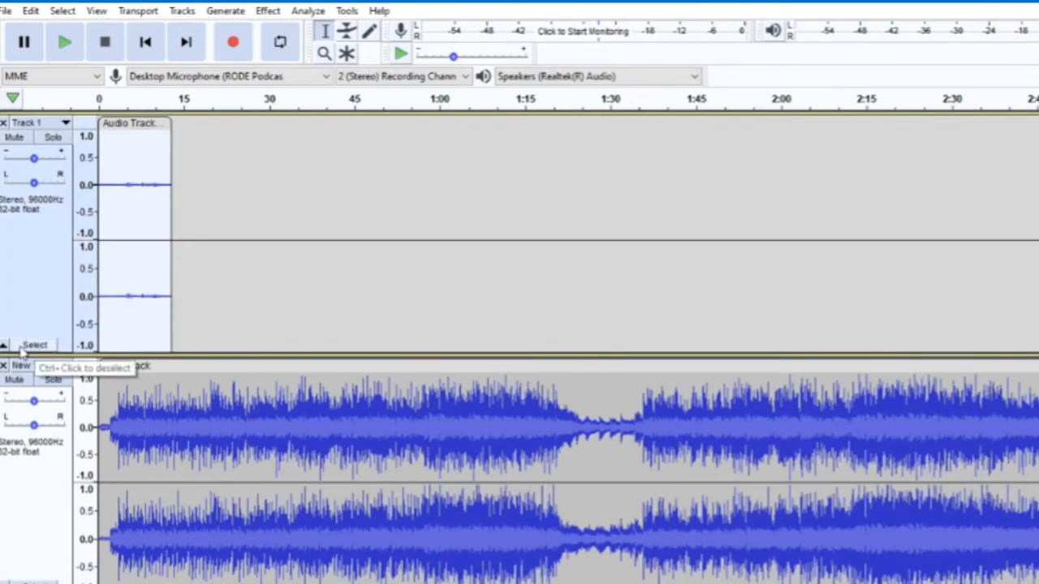